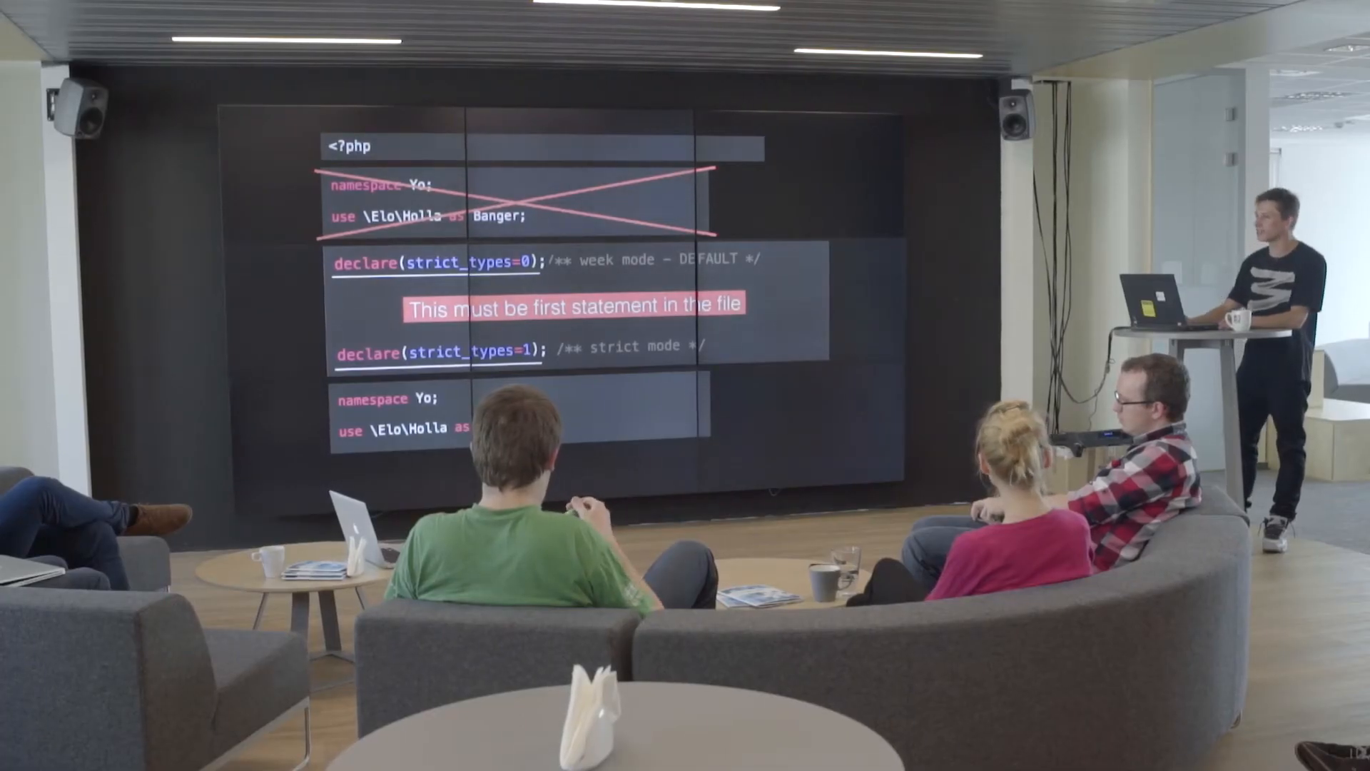
key(Right)
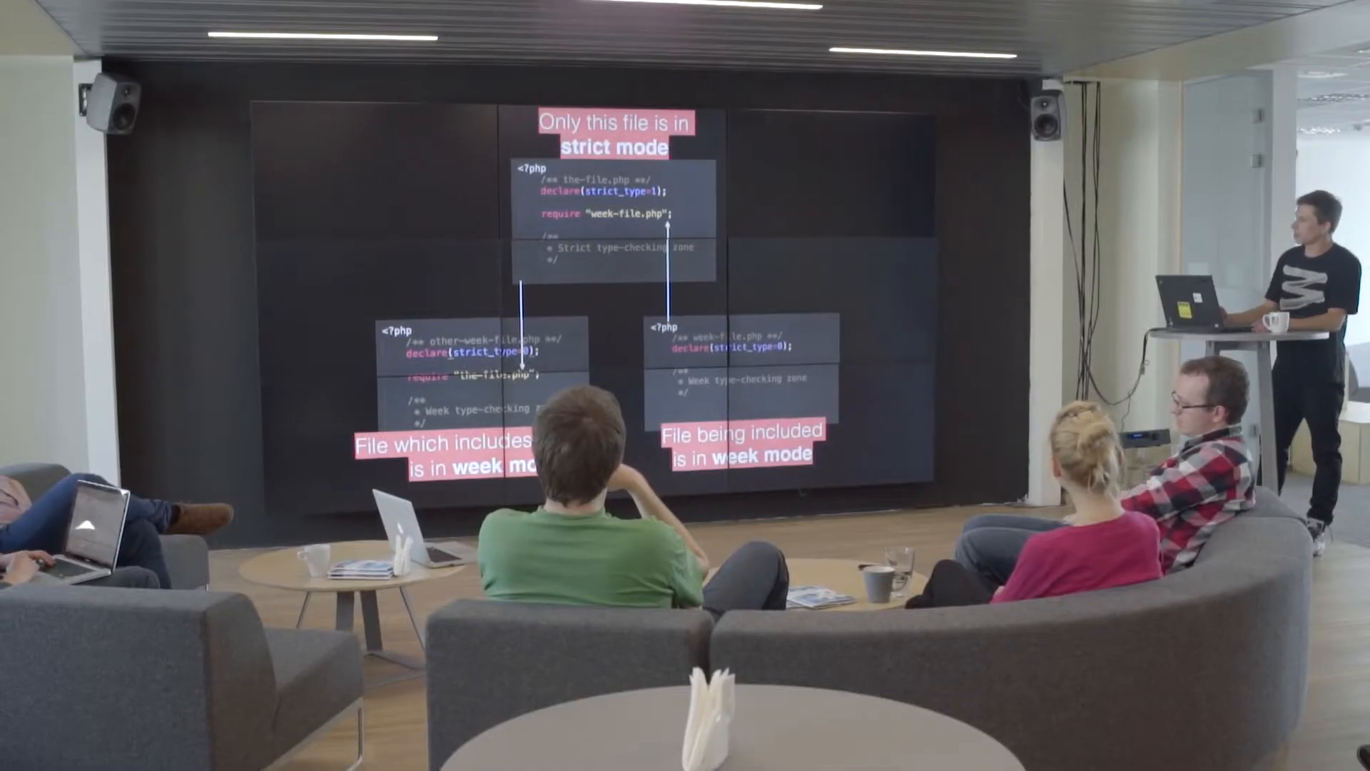